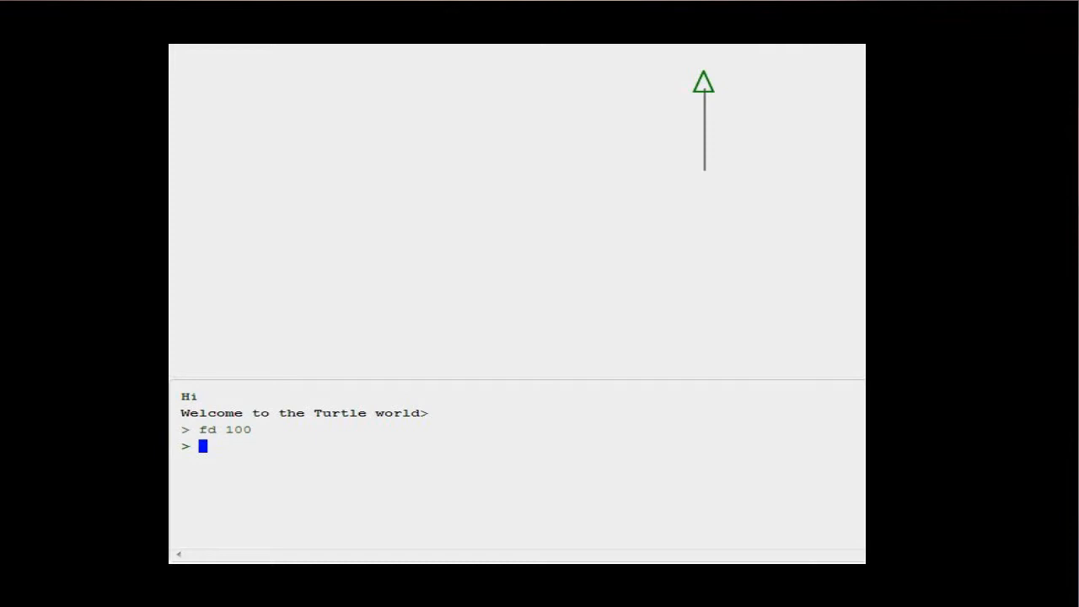
Enter the Logo command 'lt 90' to turn the turtle left 90 degrees
text(lt 90)
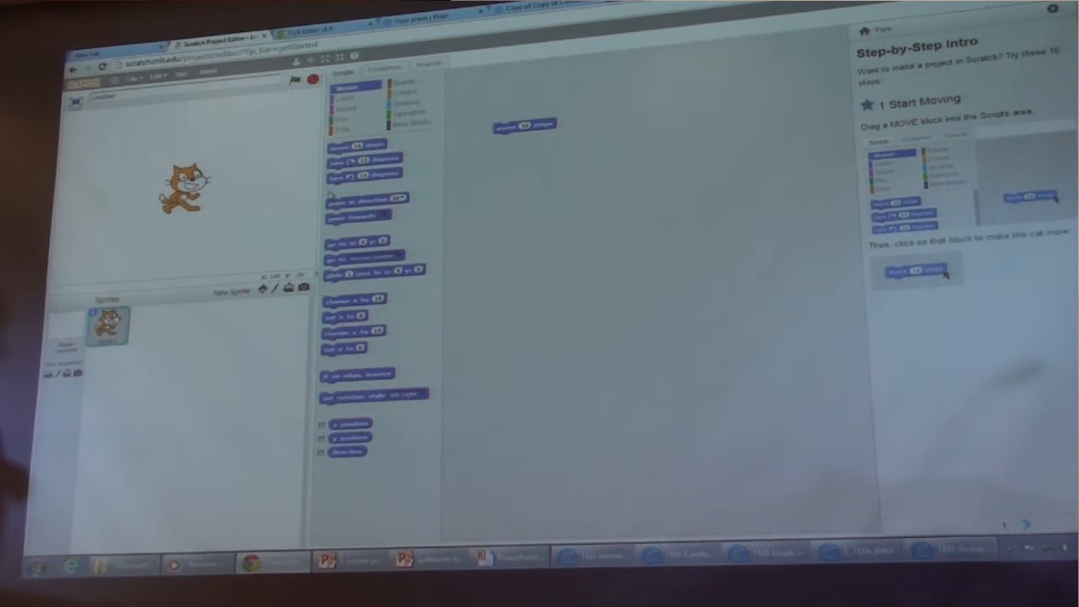
Snap 'if on edge, bounce' under 'move 10 steps' and run the two-block script
drag(354, 374, 515, 155)
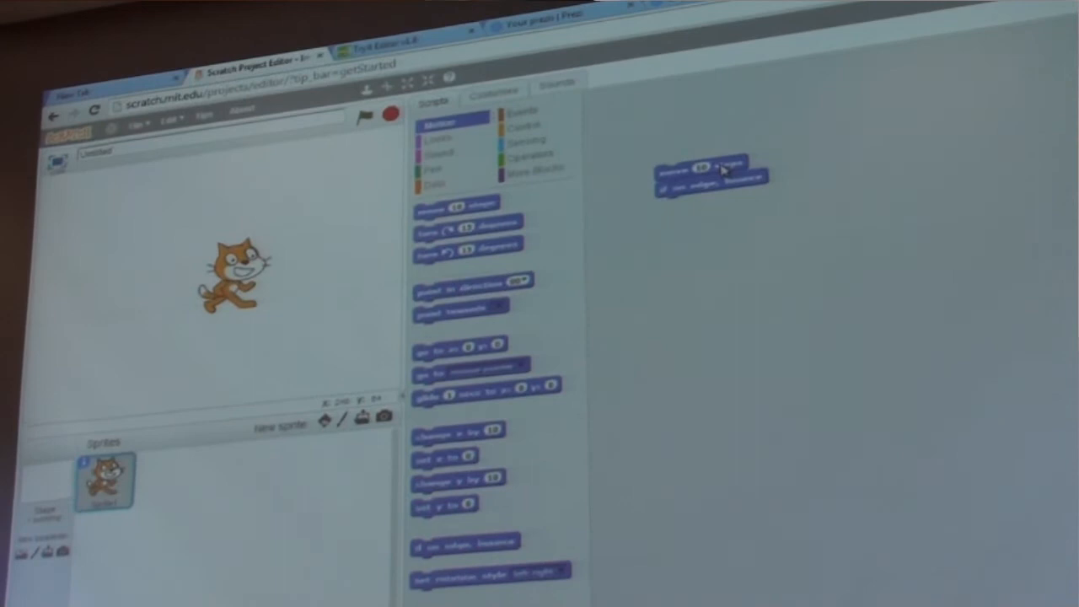
click(522, 113)
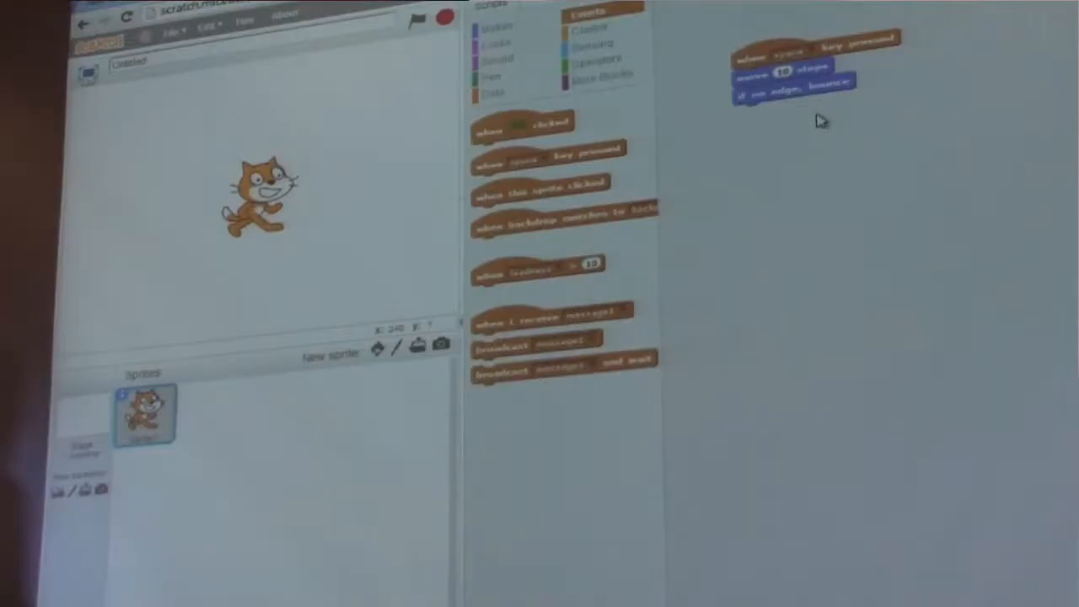
mouse_move(744, 91)
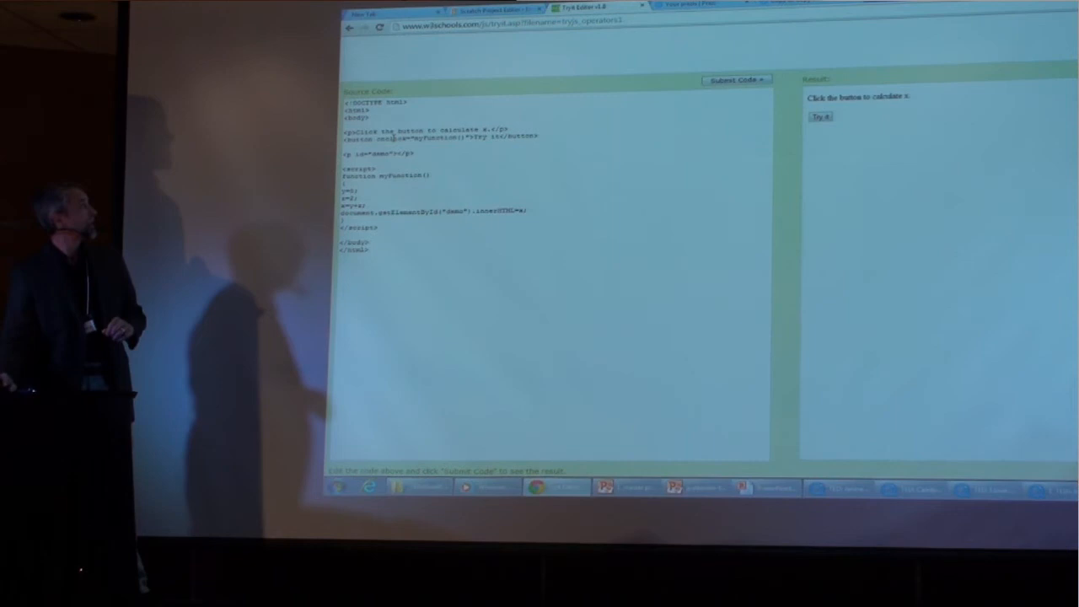
Highlight the button's onclick code in the operators example
drag(342, 175, 523, 213)
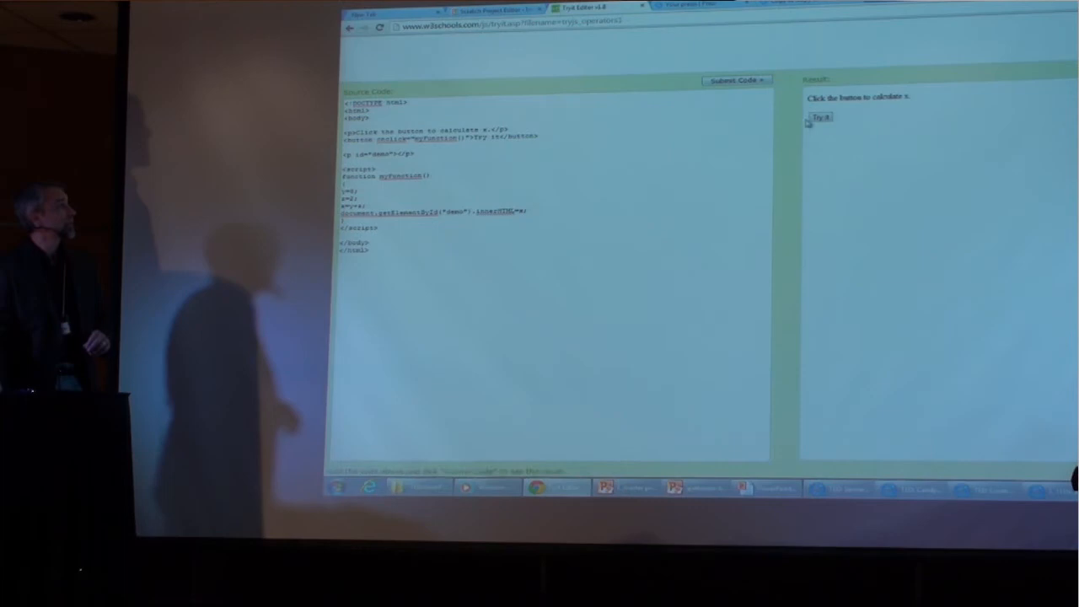
Run the original operators example with 'Try it' to calculate x
click(819, 118)
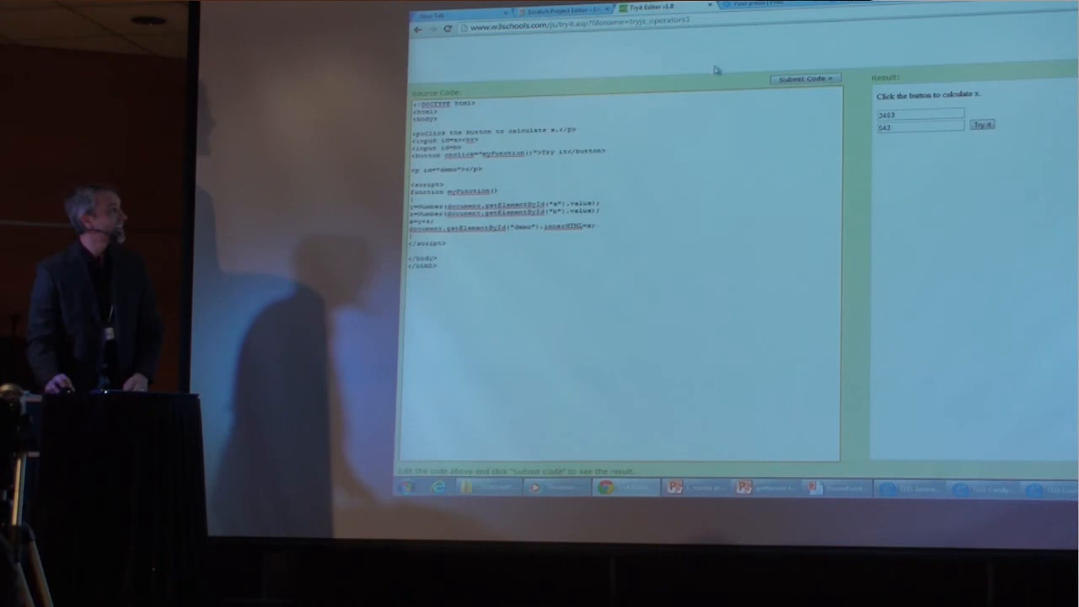
Run the modified adding machine to sum 345345 and 345, showing 345690
click(983, 125)
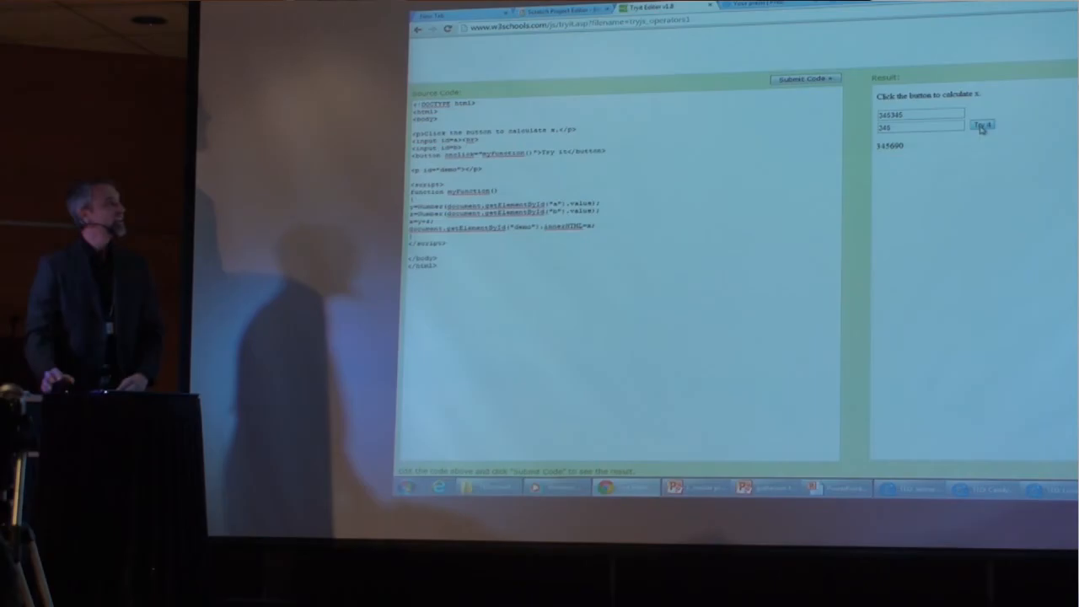